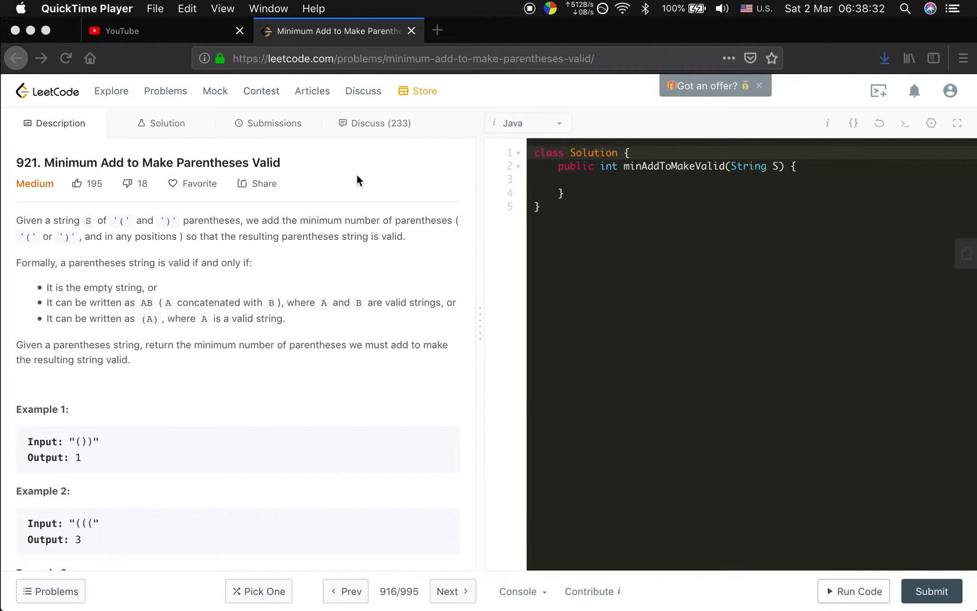
mouse_move(330, 388)
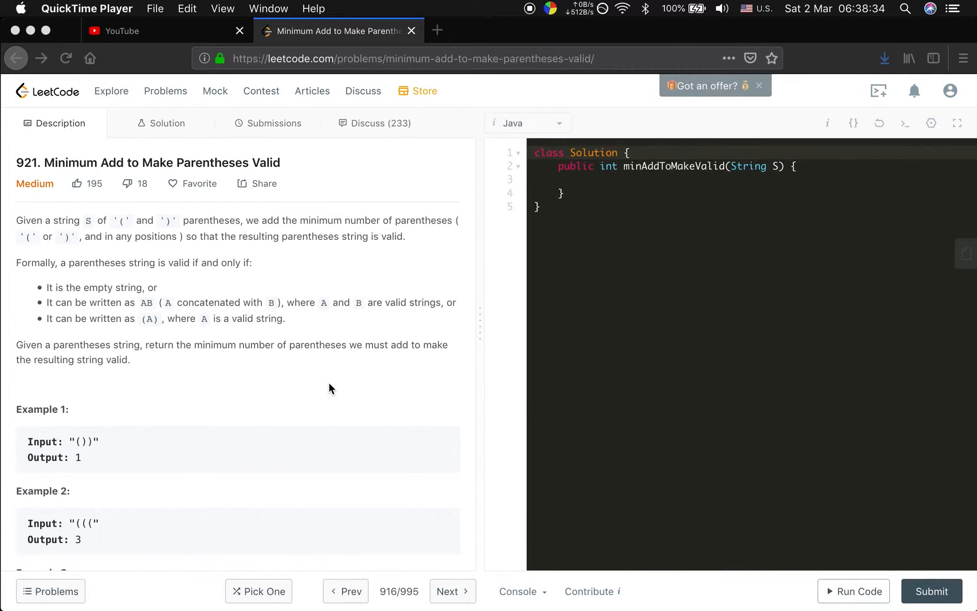
Step: Write the comment '// open' as the first line of the minAddToMakeValid method body
scroll("down", 3)
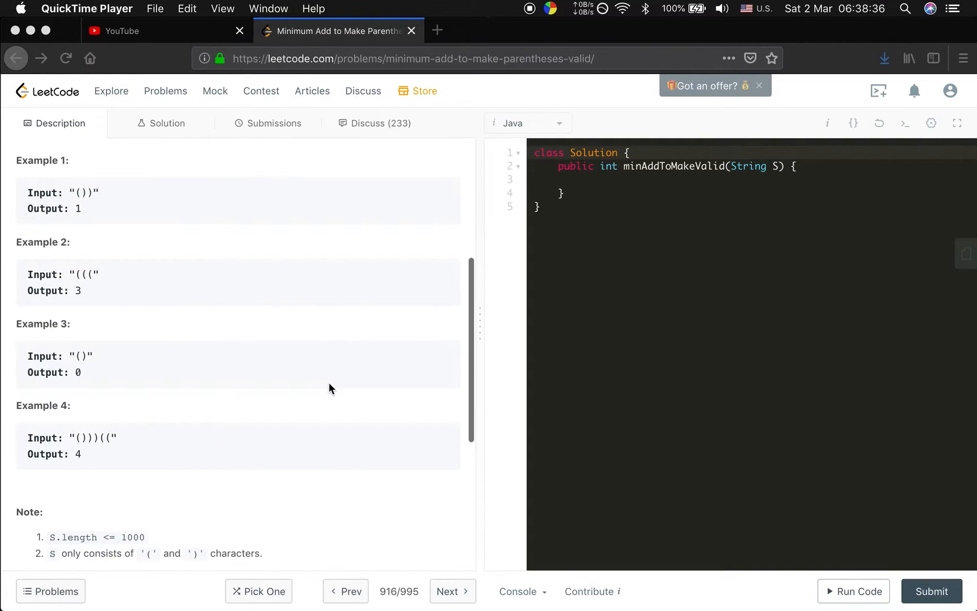
scroll("down", 3)
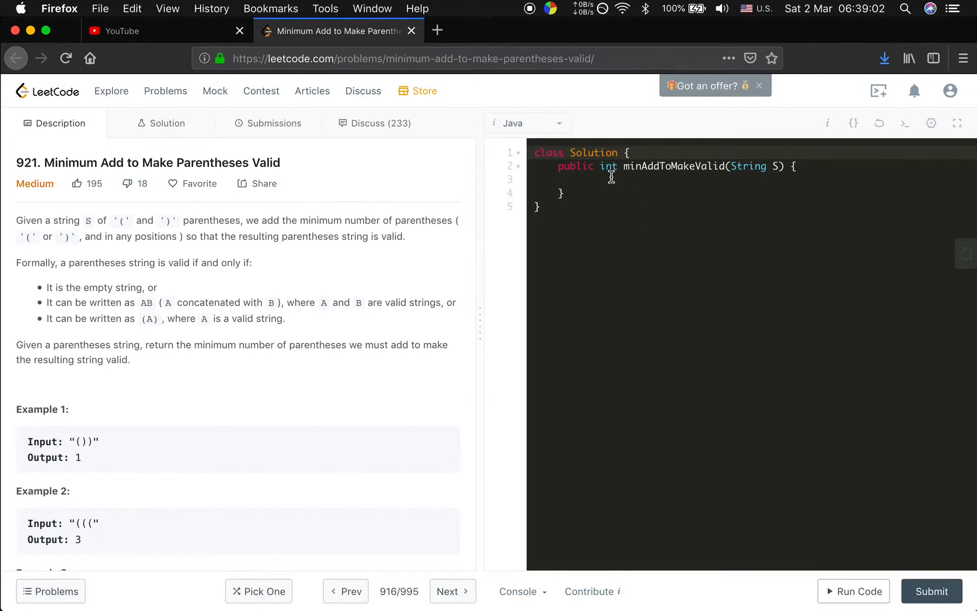
left_click(582, 179)
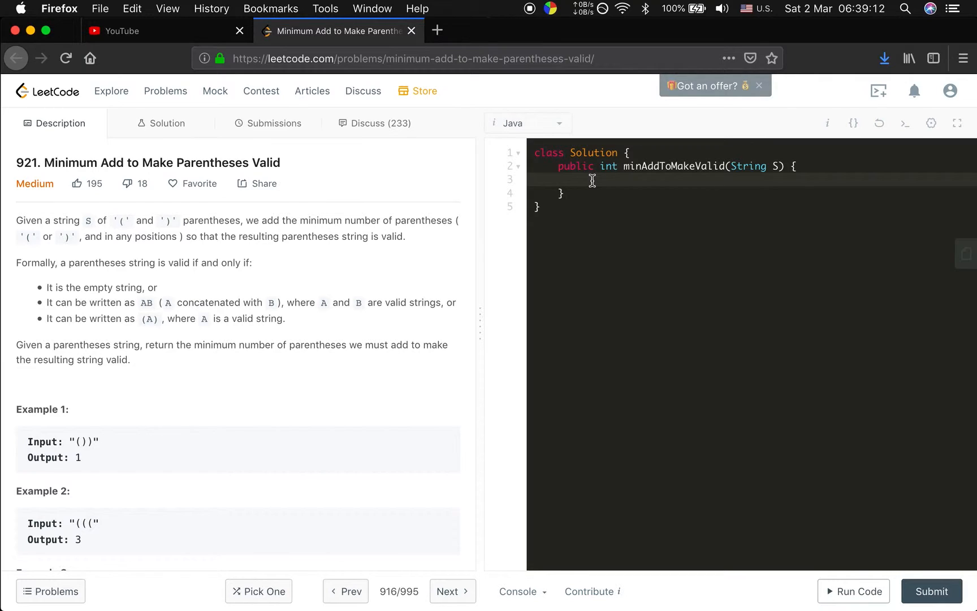
type("// open")
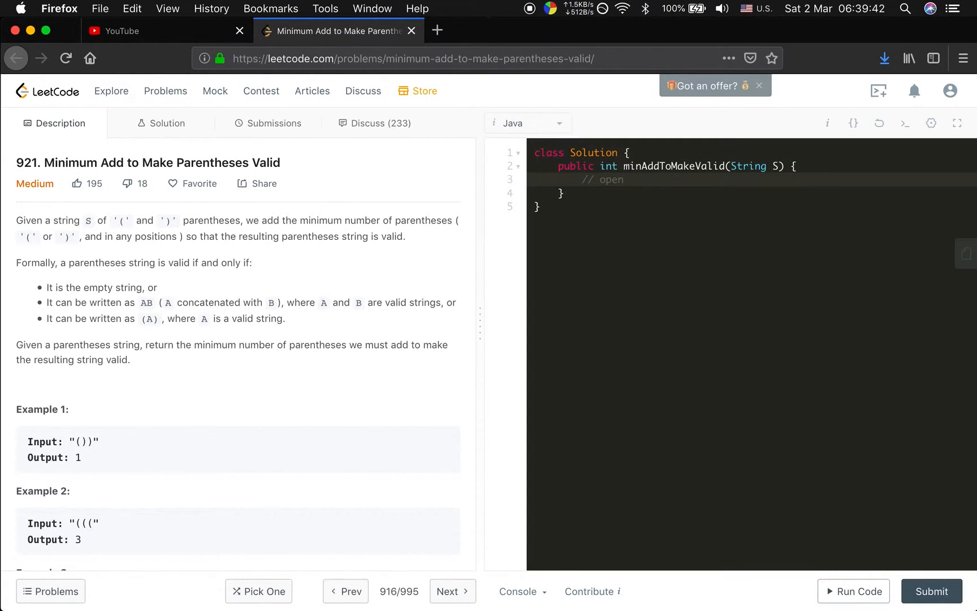
left_click(630, 180)
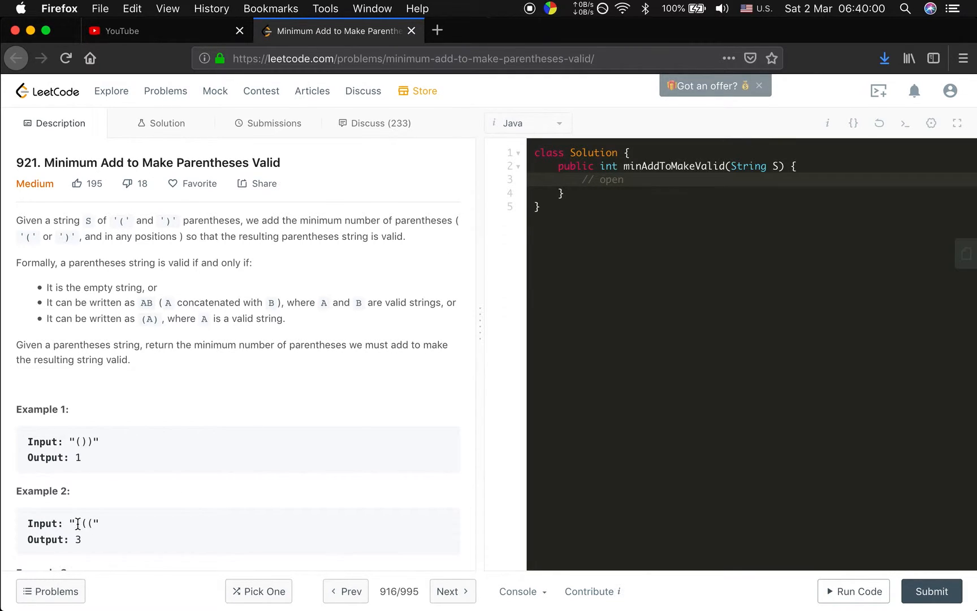
mouse_move(144, 522)
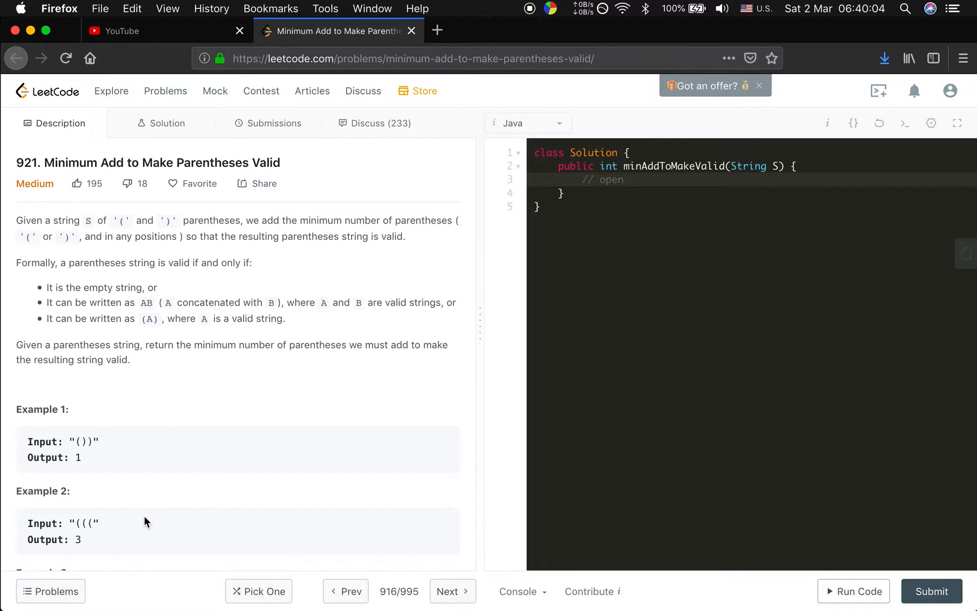
mouse_move(652, 174)
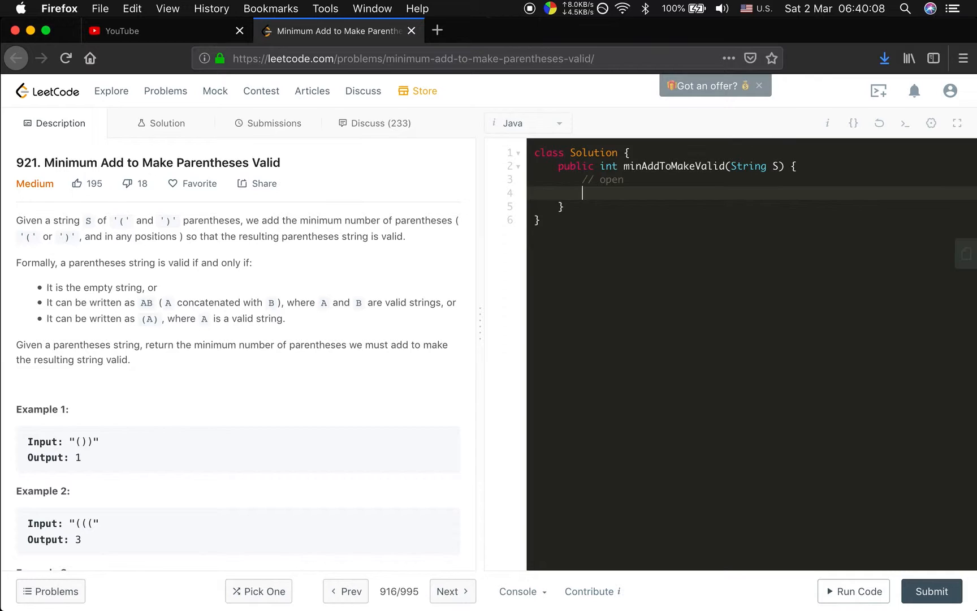
Step: Guard with 'if (S == null || S.length() == 0) return 0;' and declare int open = 0
type("if (S)")
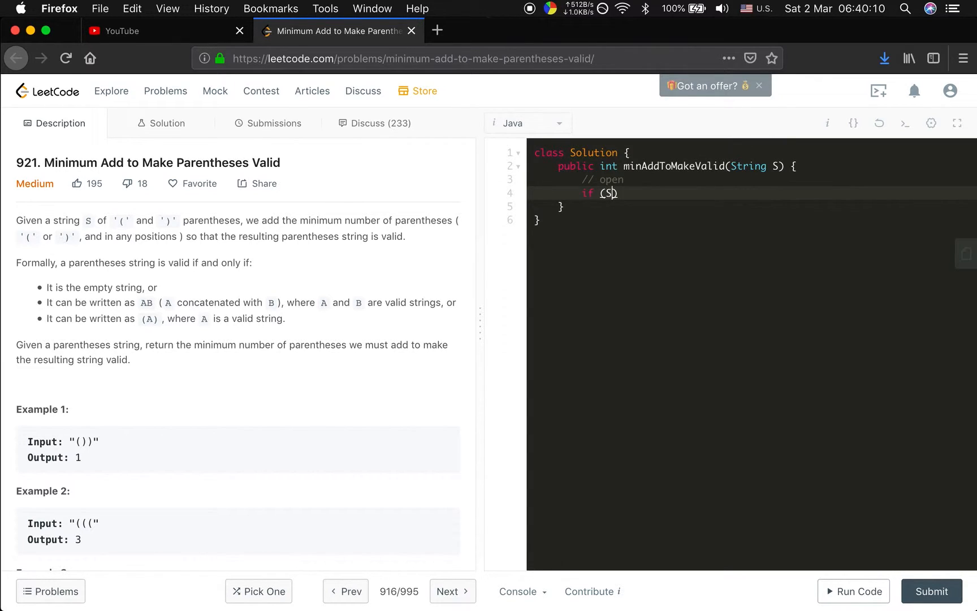
type("== null ||")
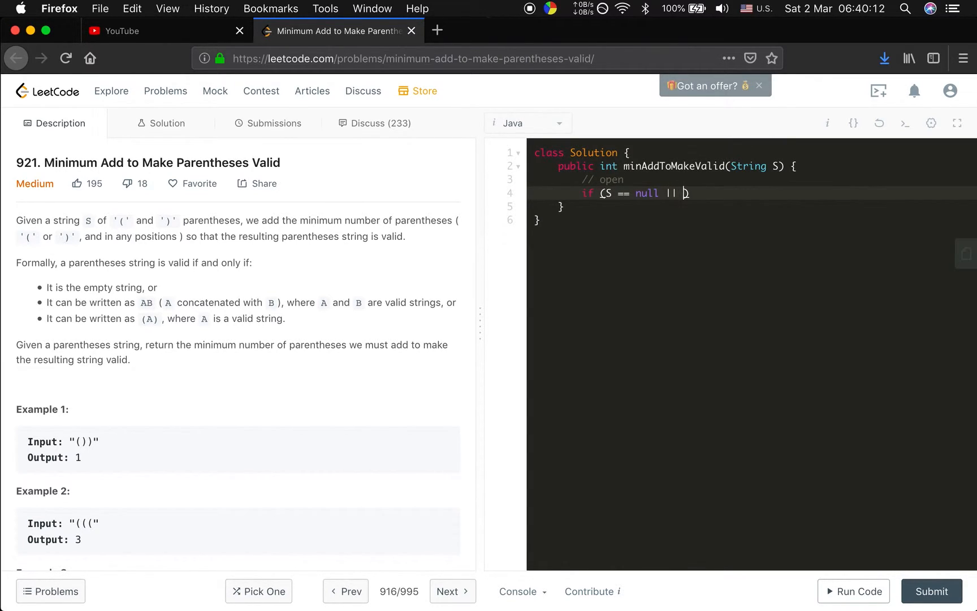
type("S.length()")
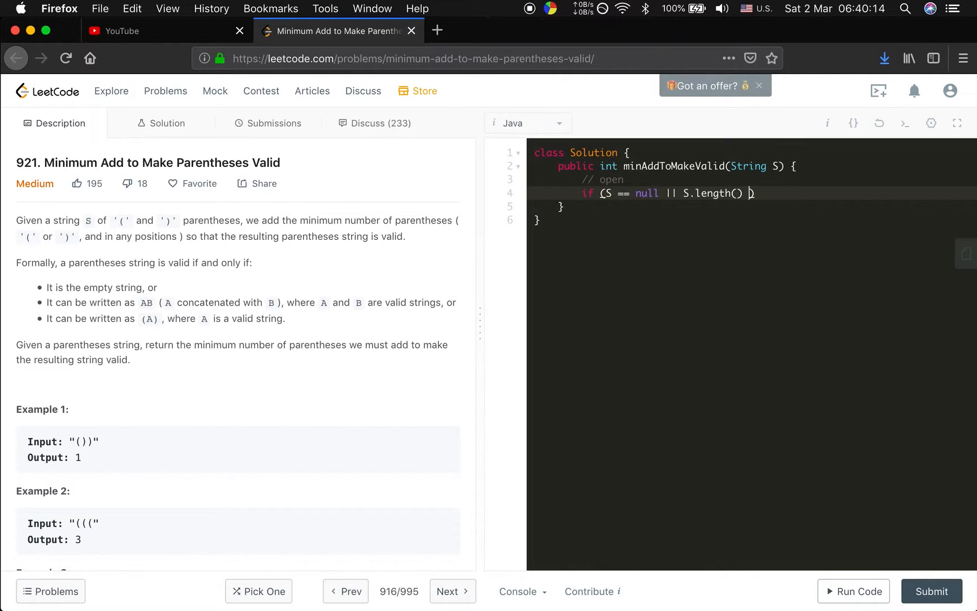
type("== 0) return")
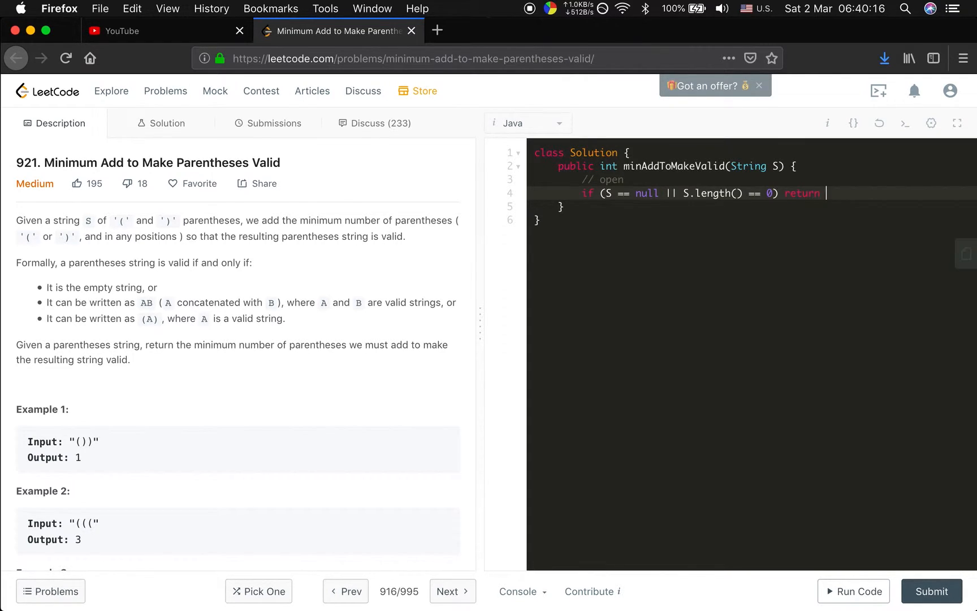
type("0;")
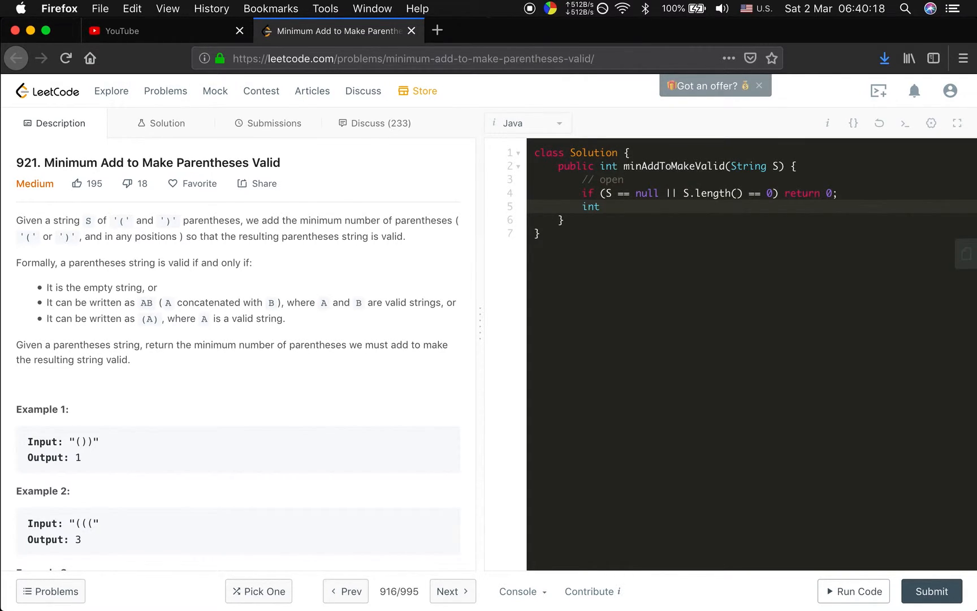
type("open = 0;")
type("for (char")
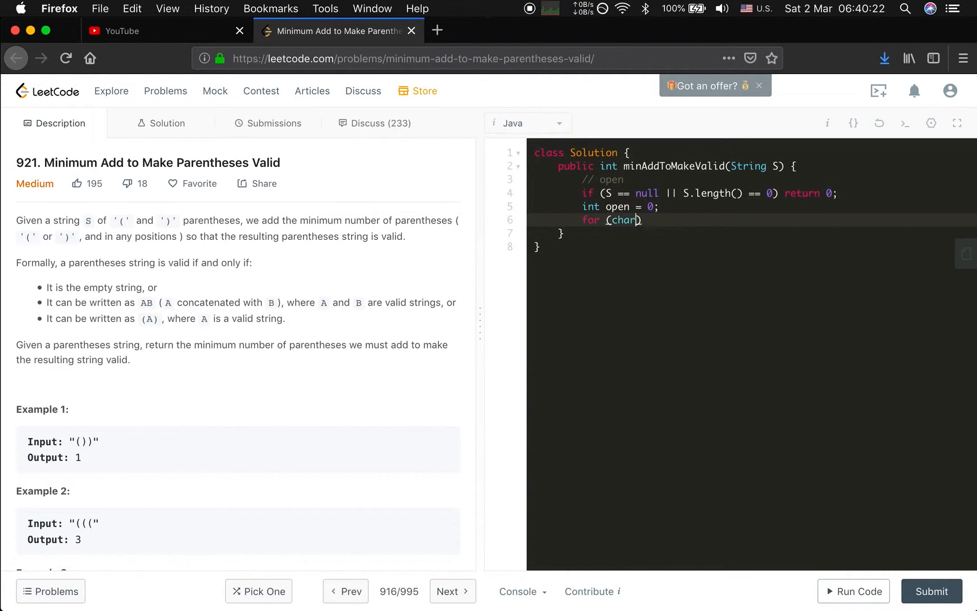
Step: Loop over S.toCharArray() and do open++ whenever the character is '('
type("c : S.t")
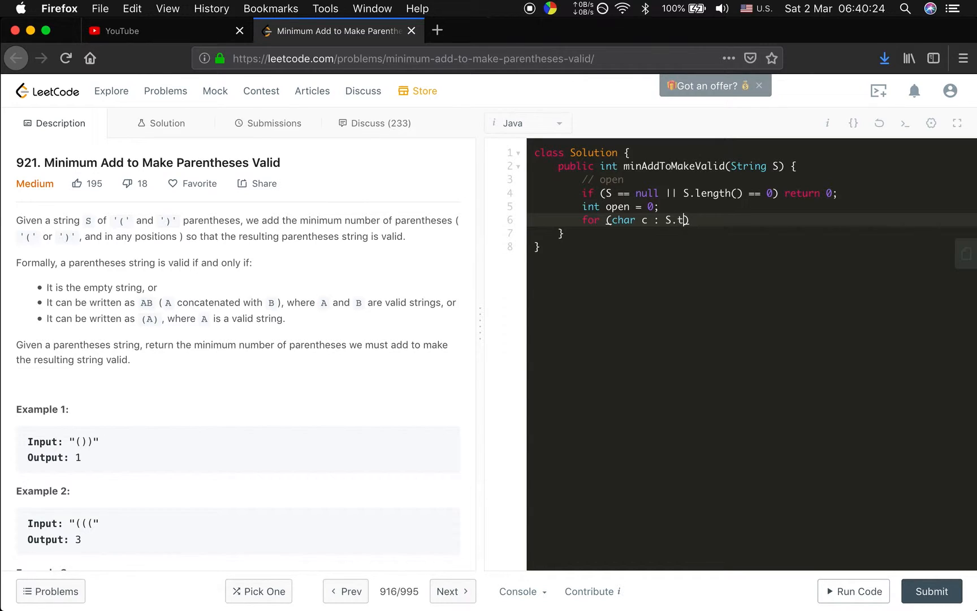
type("oChArr")
type("if (c == ")
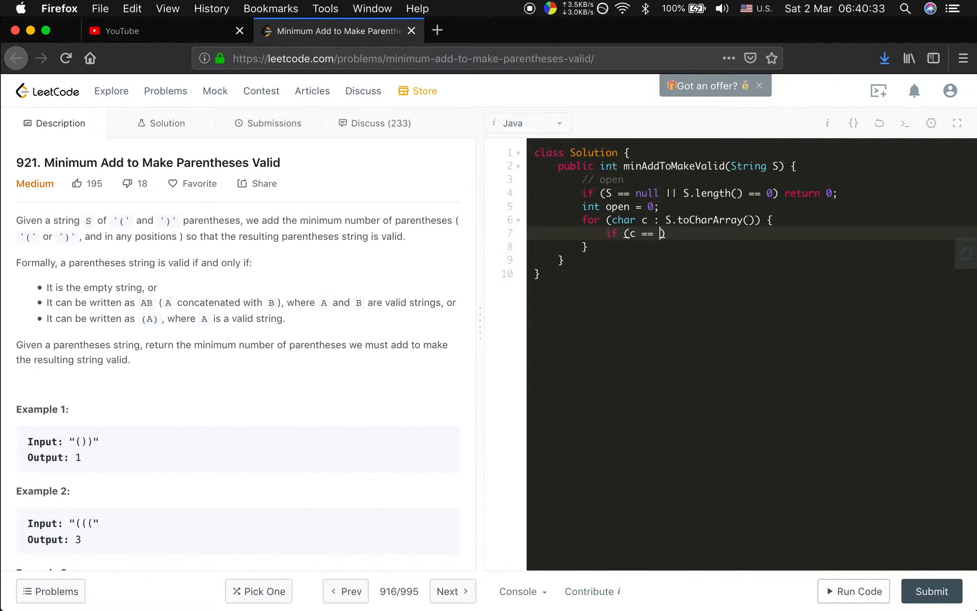
type("'(')")
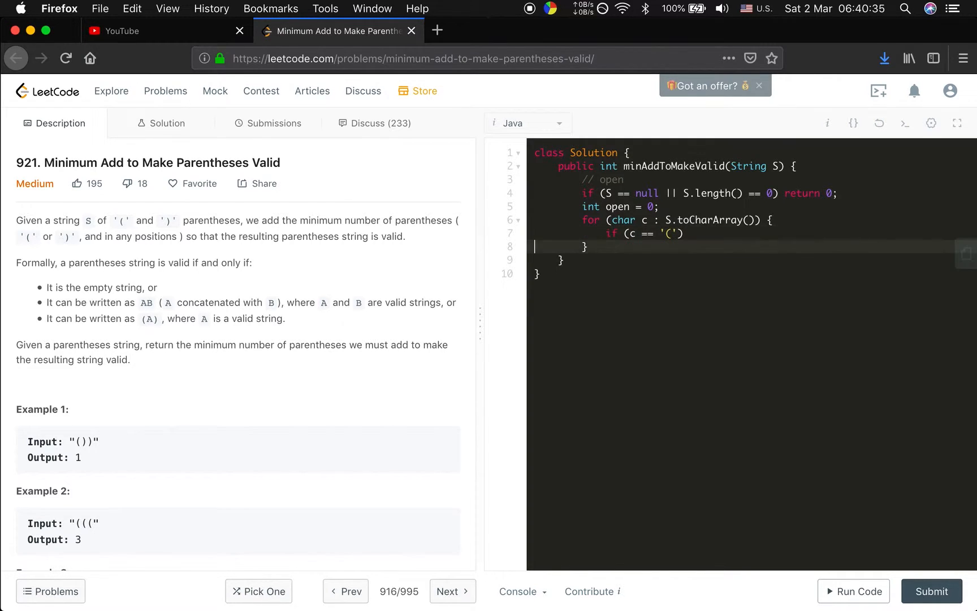
type("op")
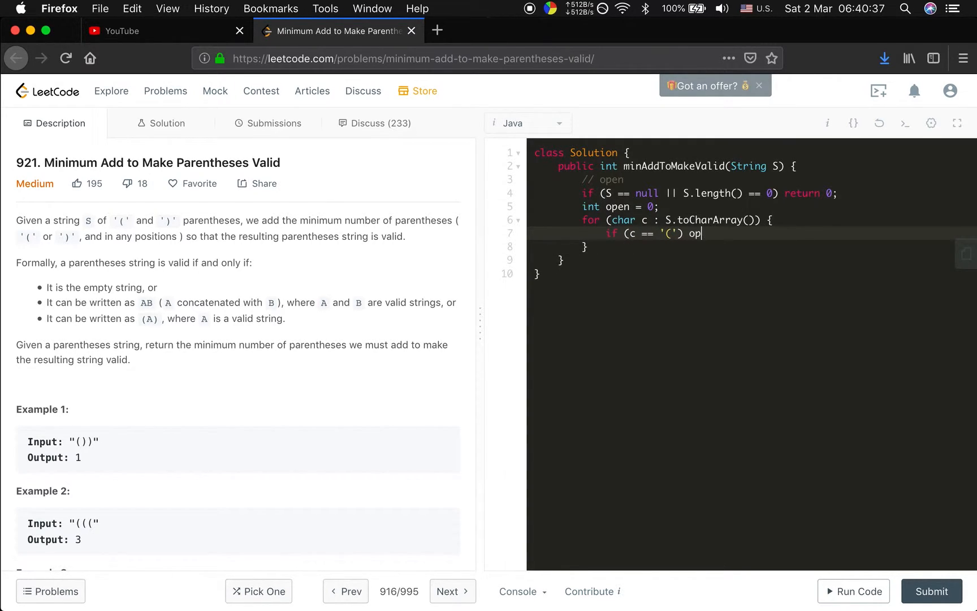
type("en++;")
type("esle")
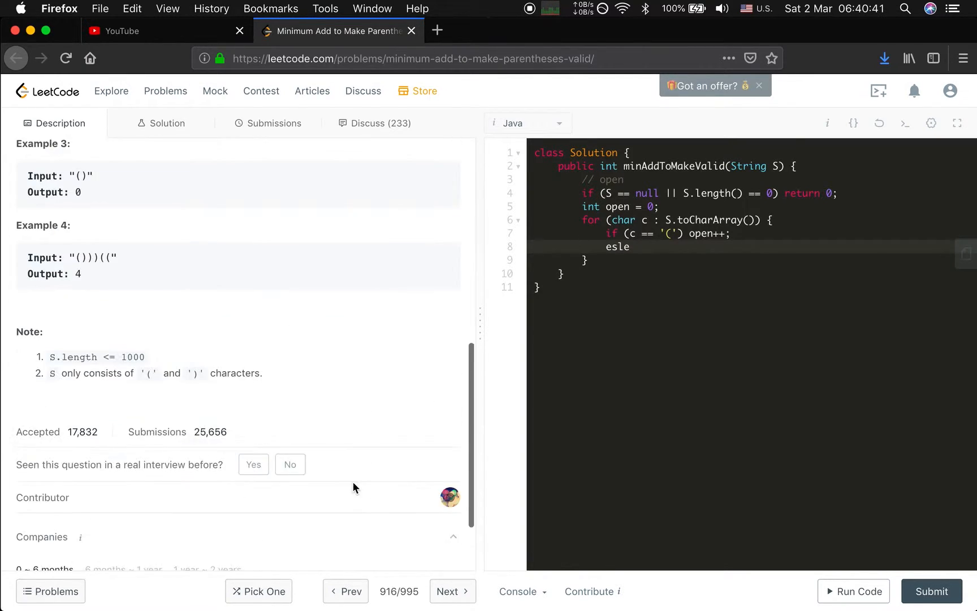
Step: Correct the else keyword and add an 'else if (--open < 0) {' branch with an empty block
scroll("down", 3)
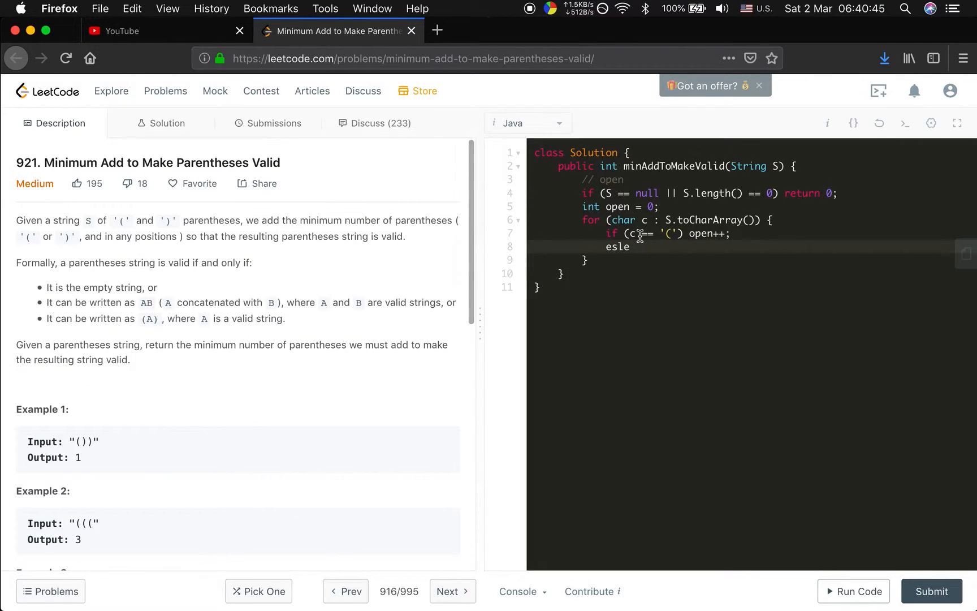
key("Backspace")
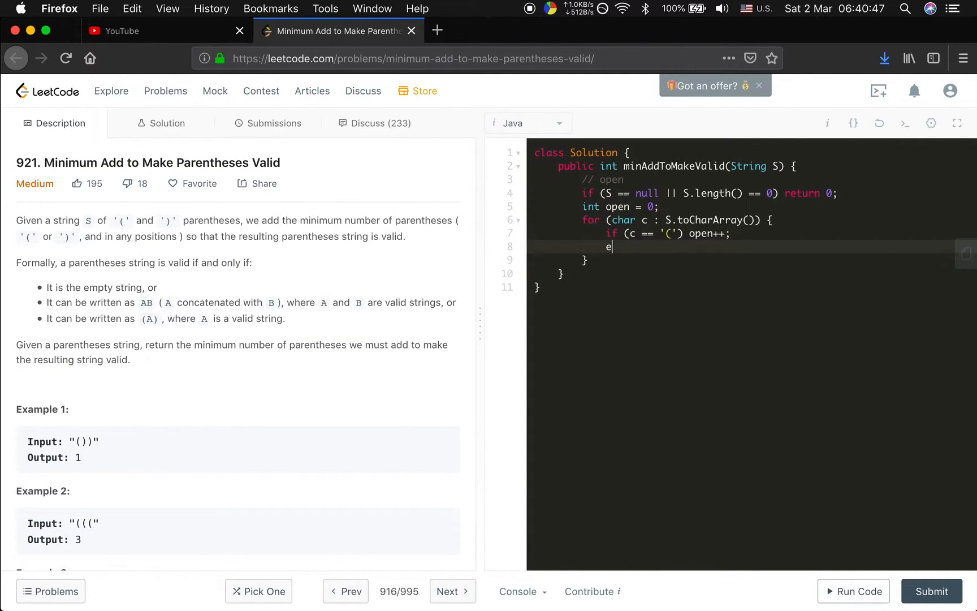
type("lse")
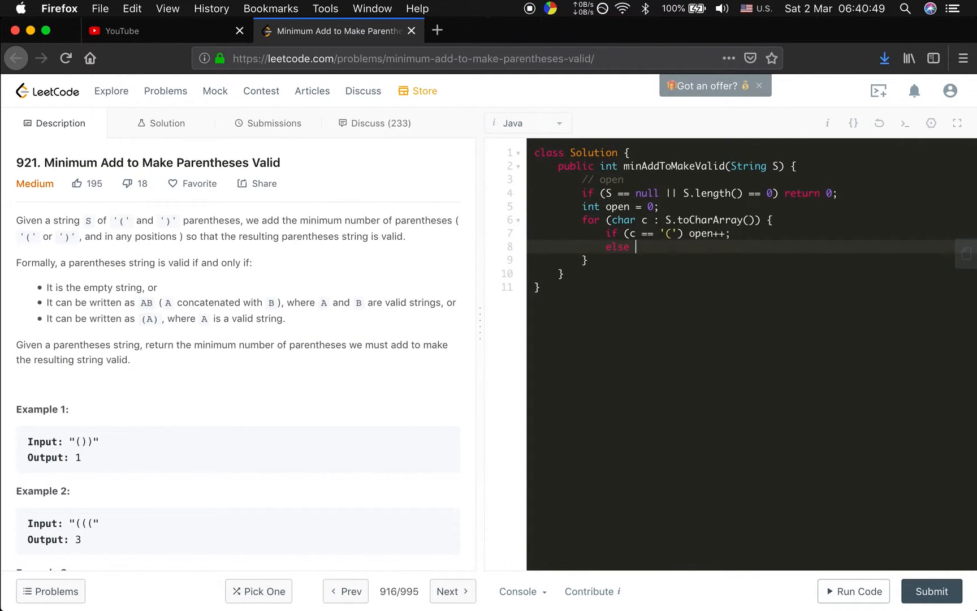
type("{}")
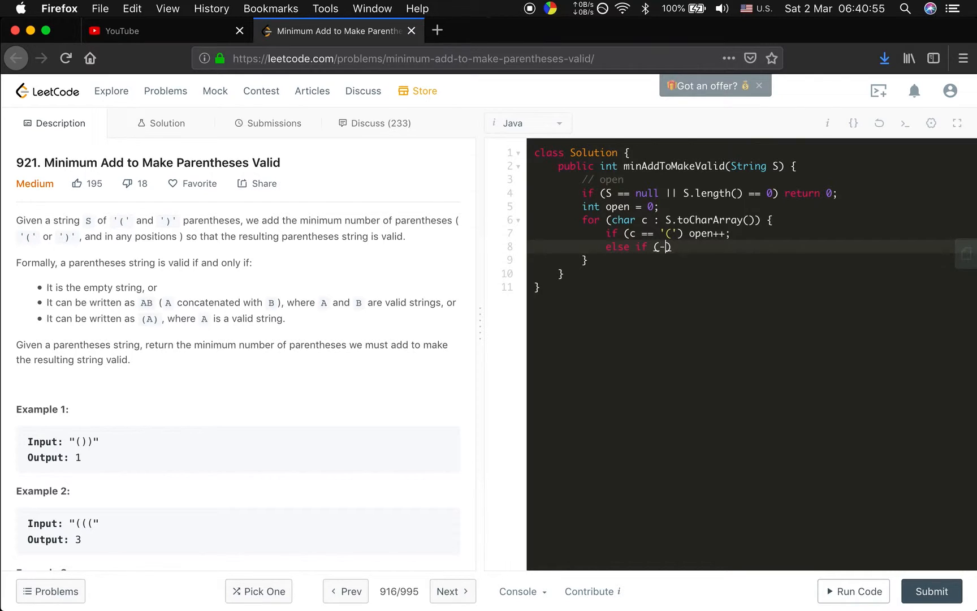
type("--open)")
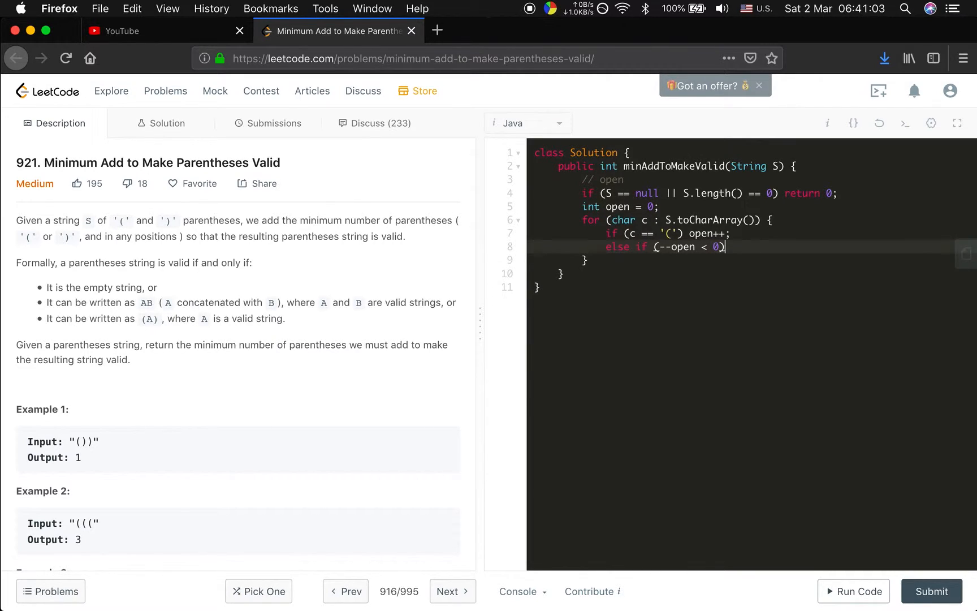
type("{")
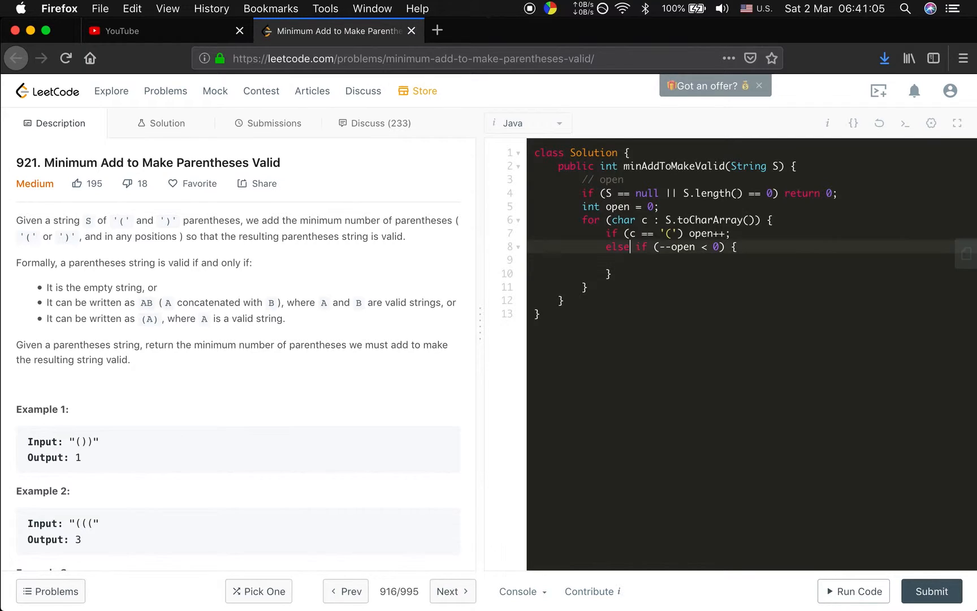
Step: Declare int count = 0 and, inside the else-if block, do open++ and count++
type("int count = 0;")
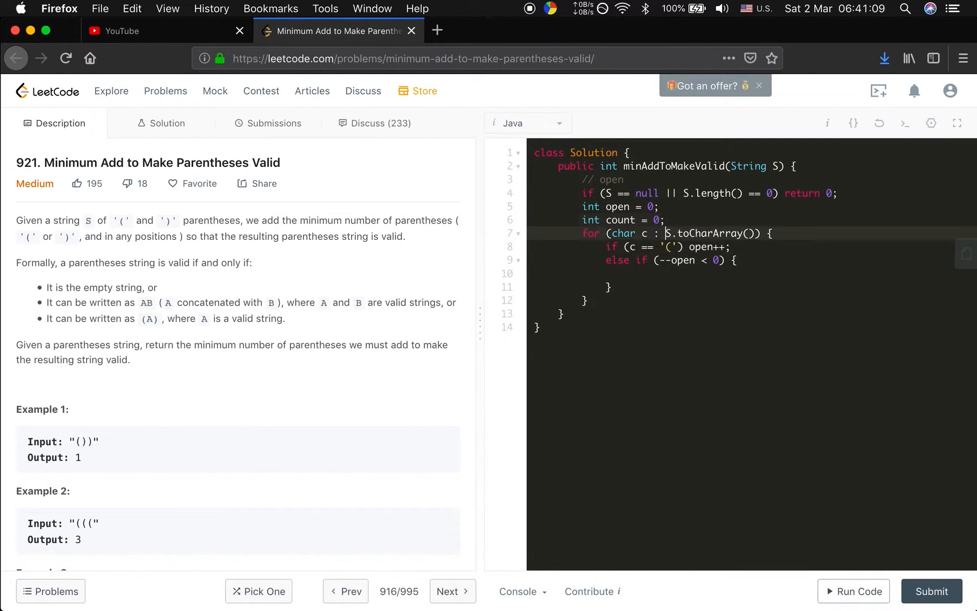
type("ope")
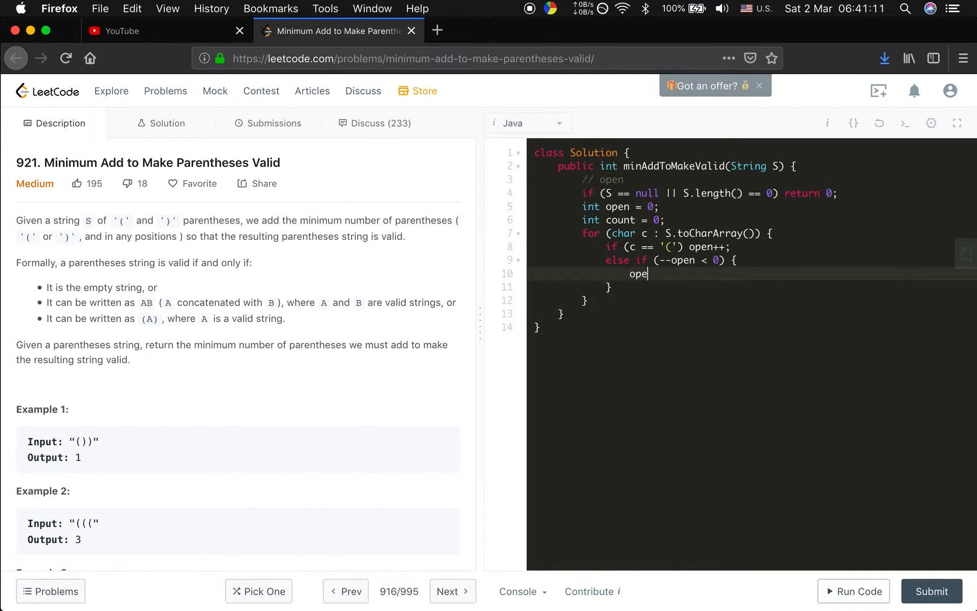
type("n++;")
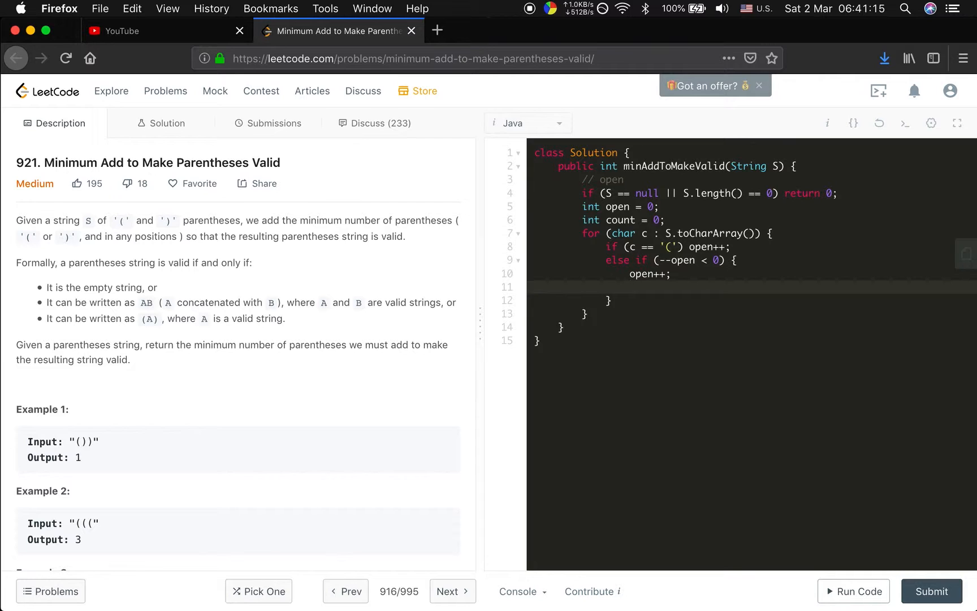
type("count")
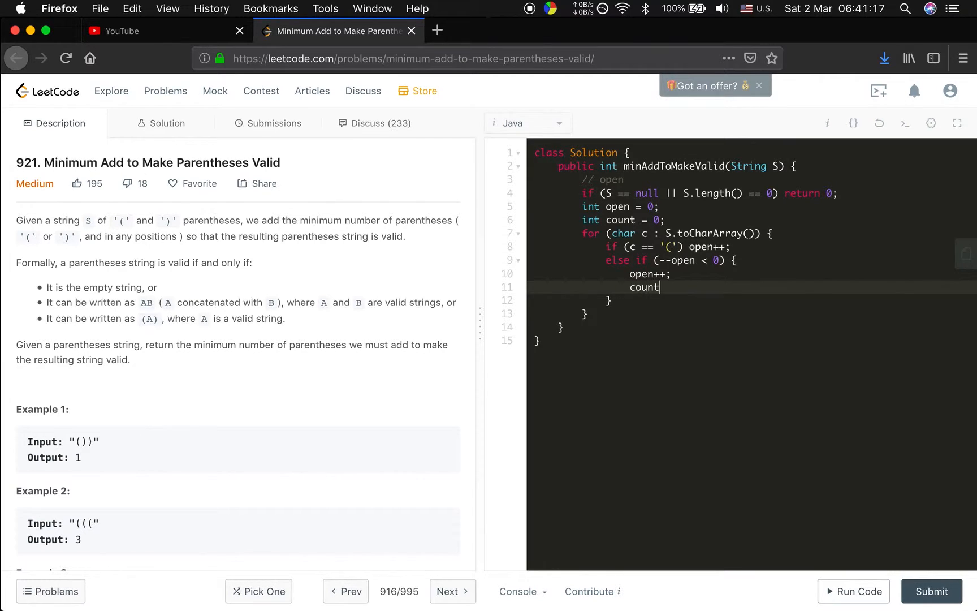
type("++;")
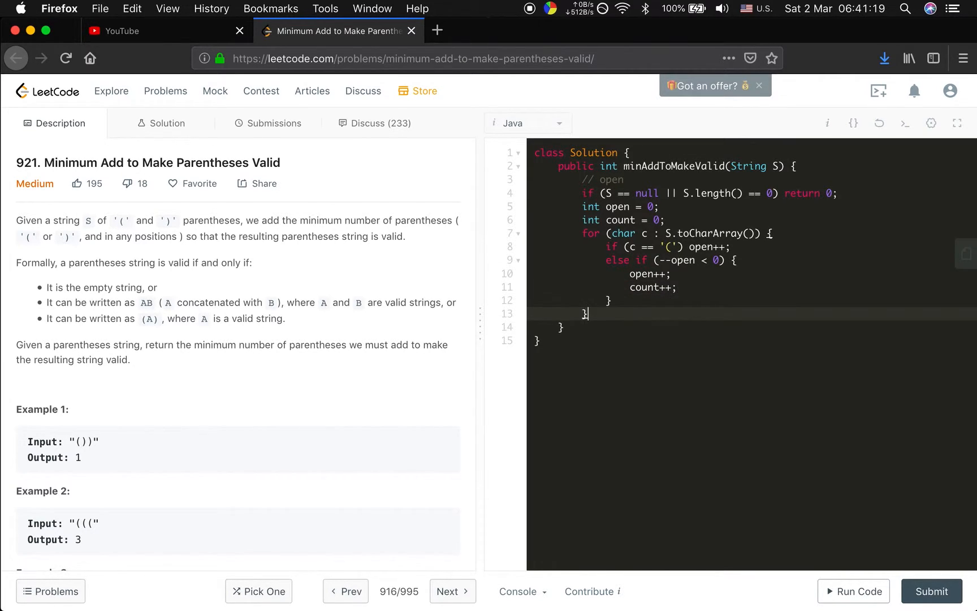
Step: After the loop, return count + open
type("return")
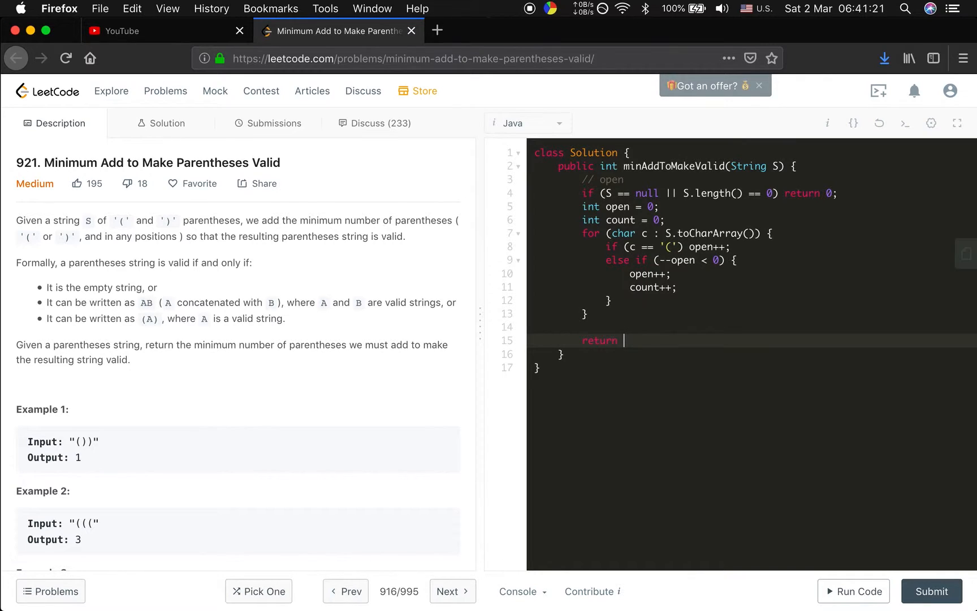
type("count")
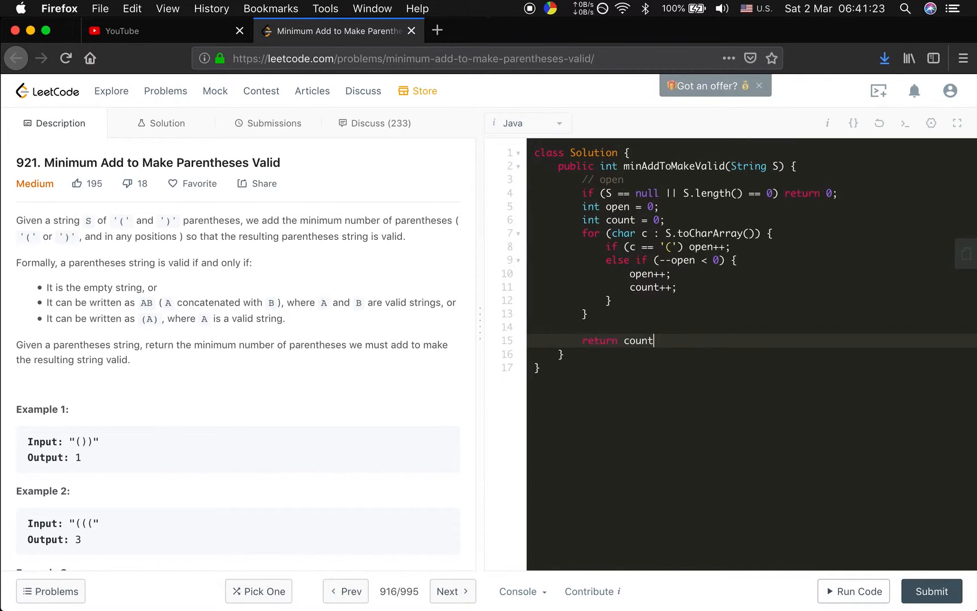
type("+ open")
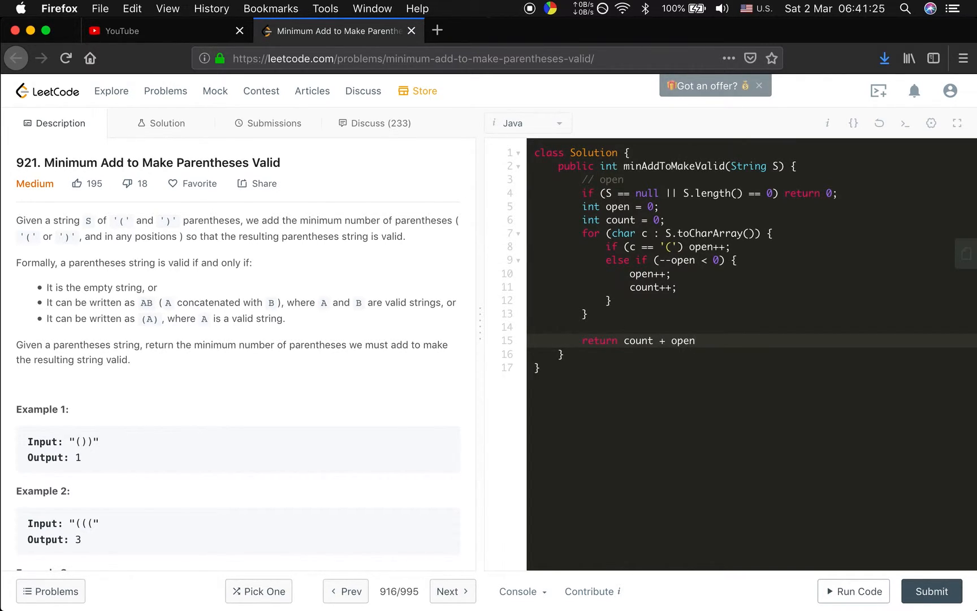
Step: Run the solution on the example, submit it for an Accepted result, and return to Description
left_click(854, 591)
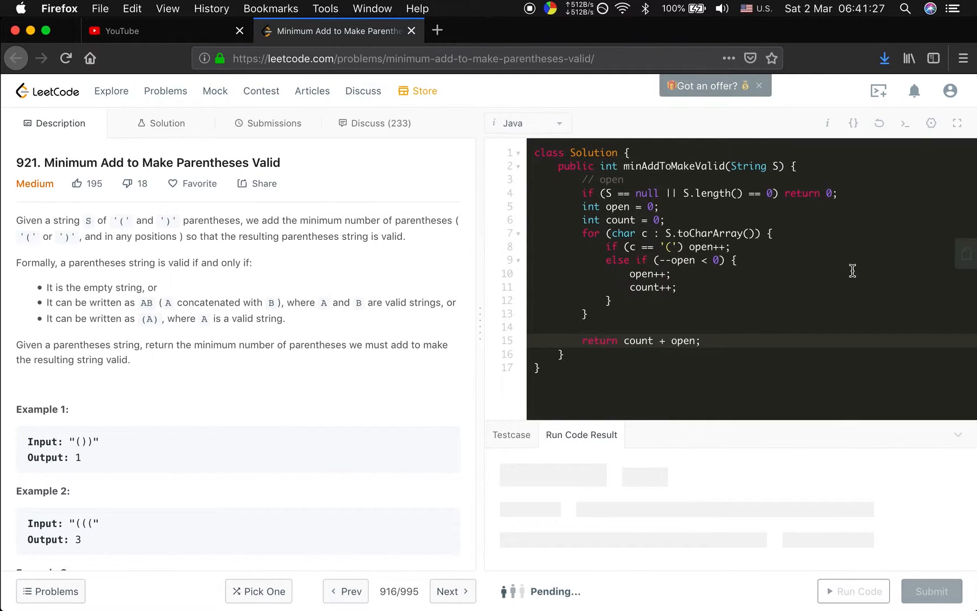
left_click(852, 590)
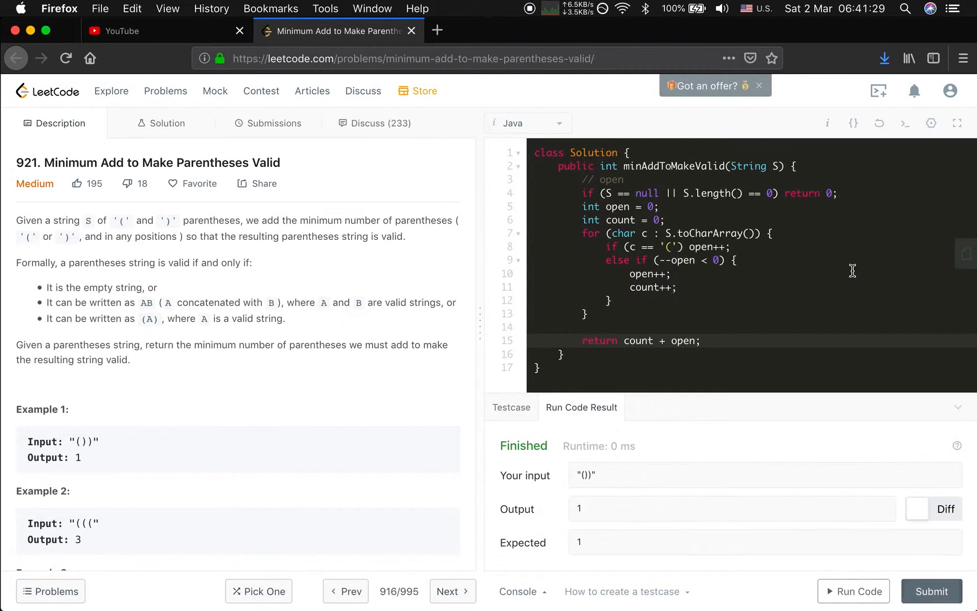
left_click(931, 591)
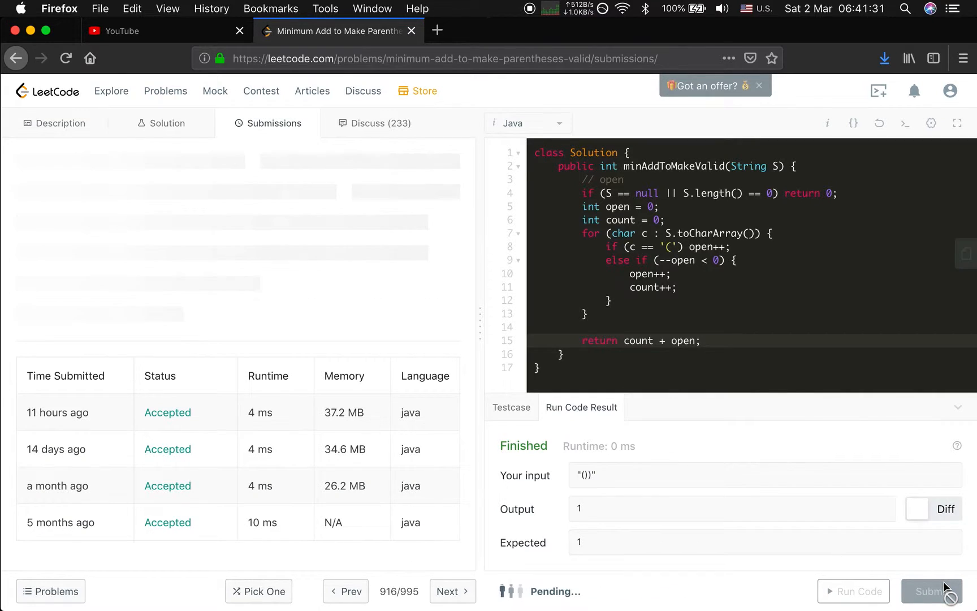
left_click(930, 590)
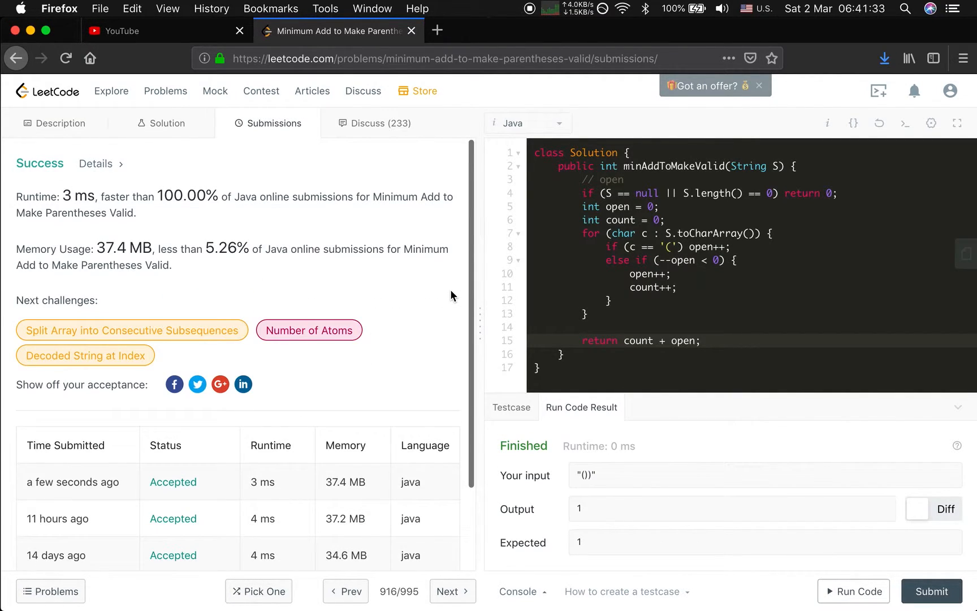
left_click(60, 124)
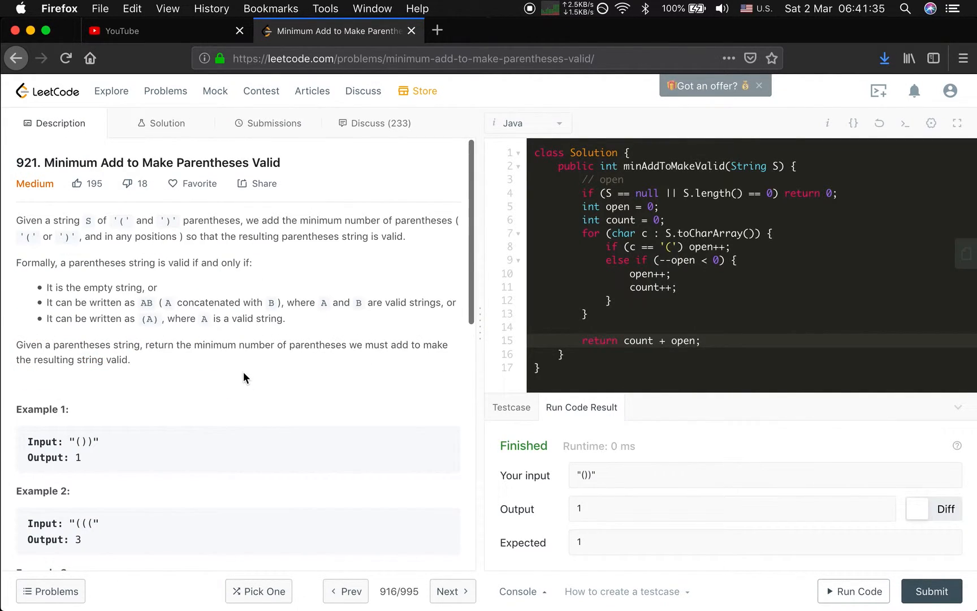